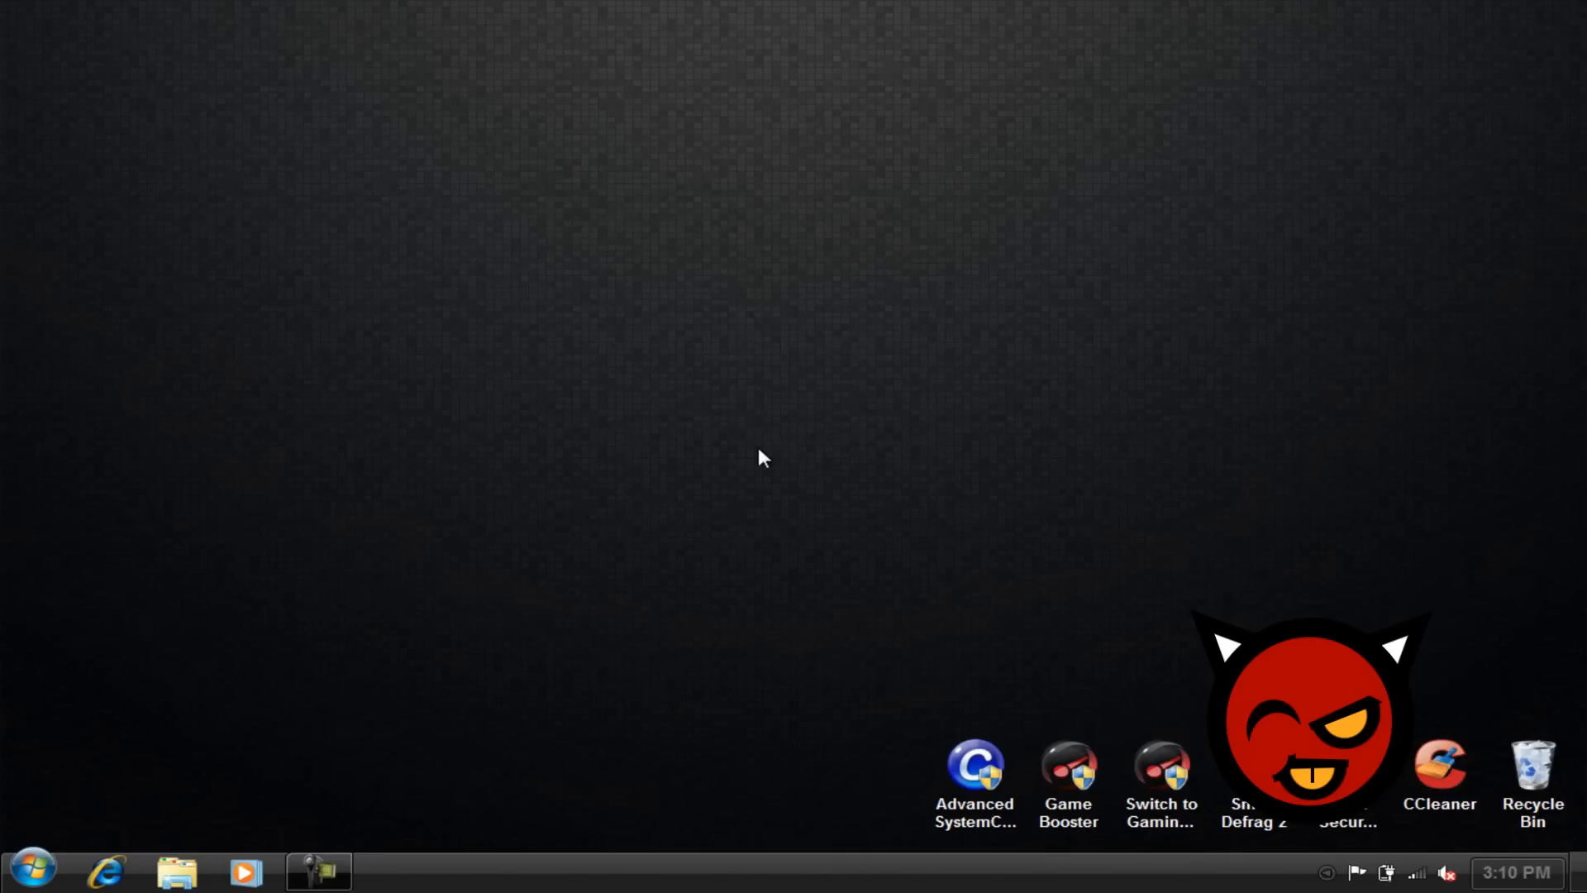
{"action": "mouse_move", "coordinate": [766, 464]}
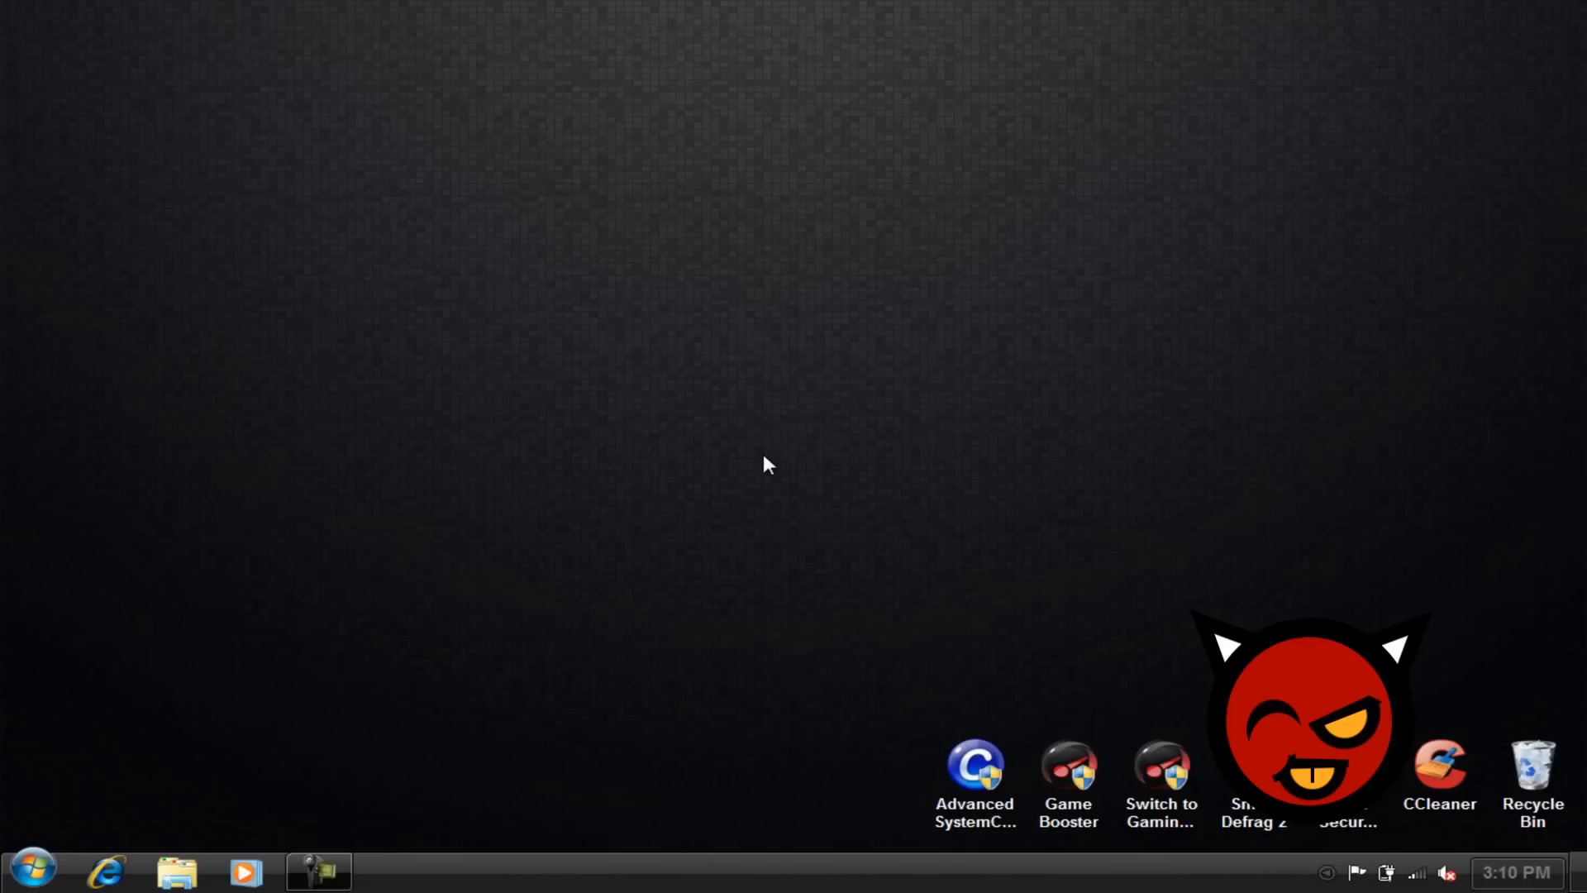
{"action": "mouse_move", "coordinate": [753, 476]}
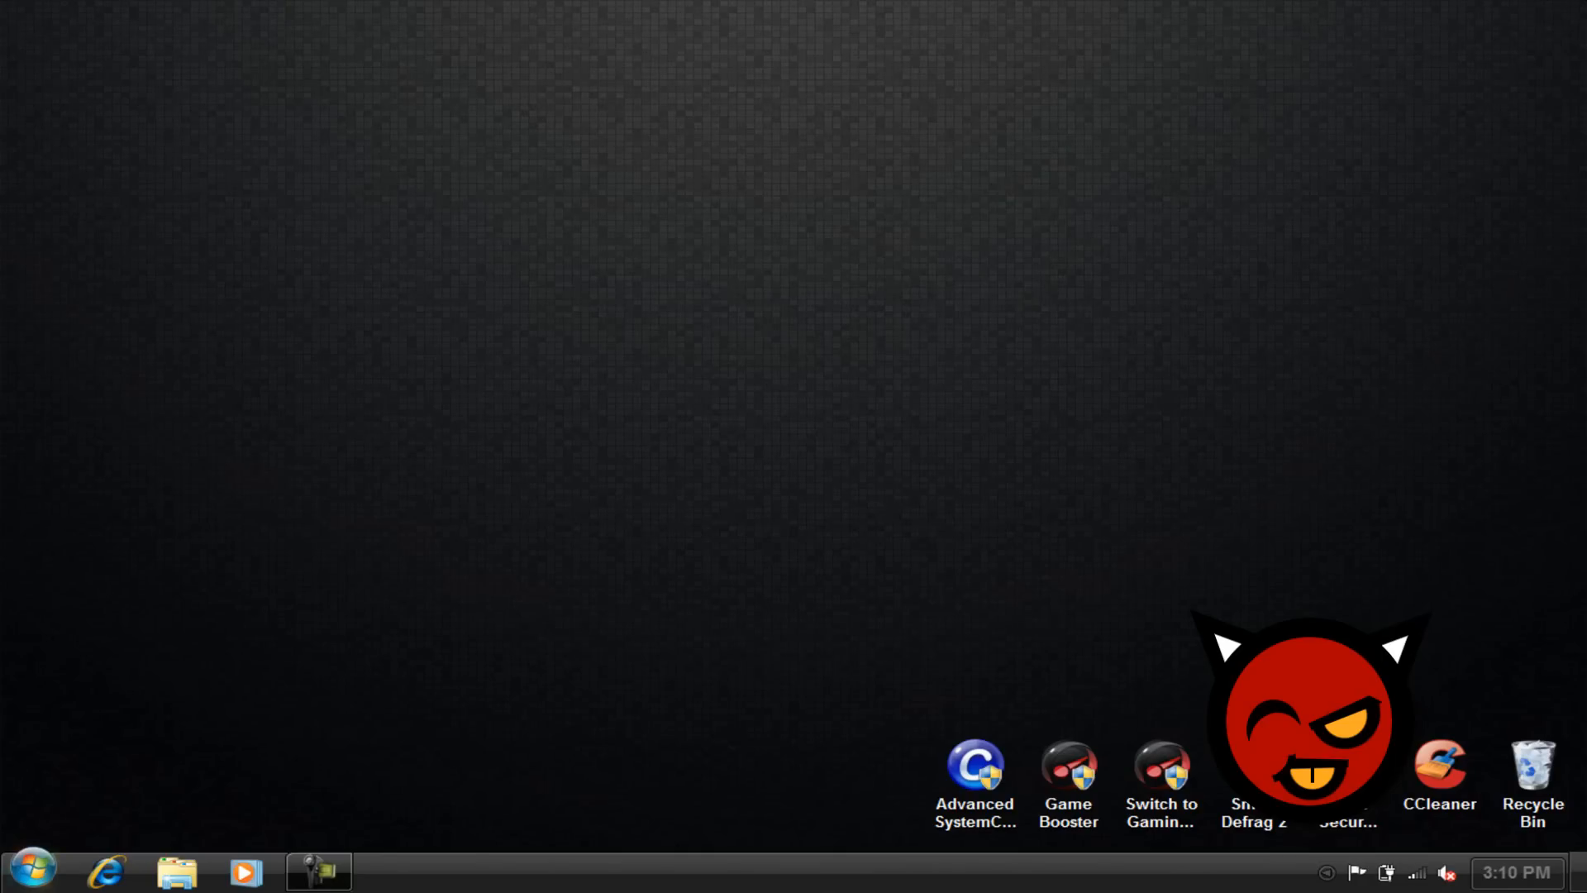
Step: Search the Start menu for 'dow' and open the Downloads folder
{"action": "left_click", "coordinate": [31, 869]}
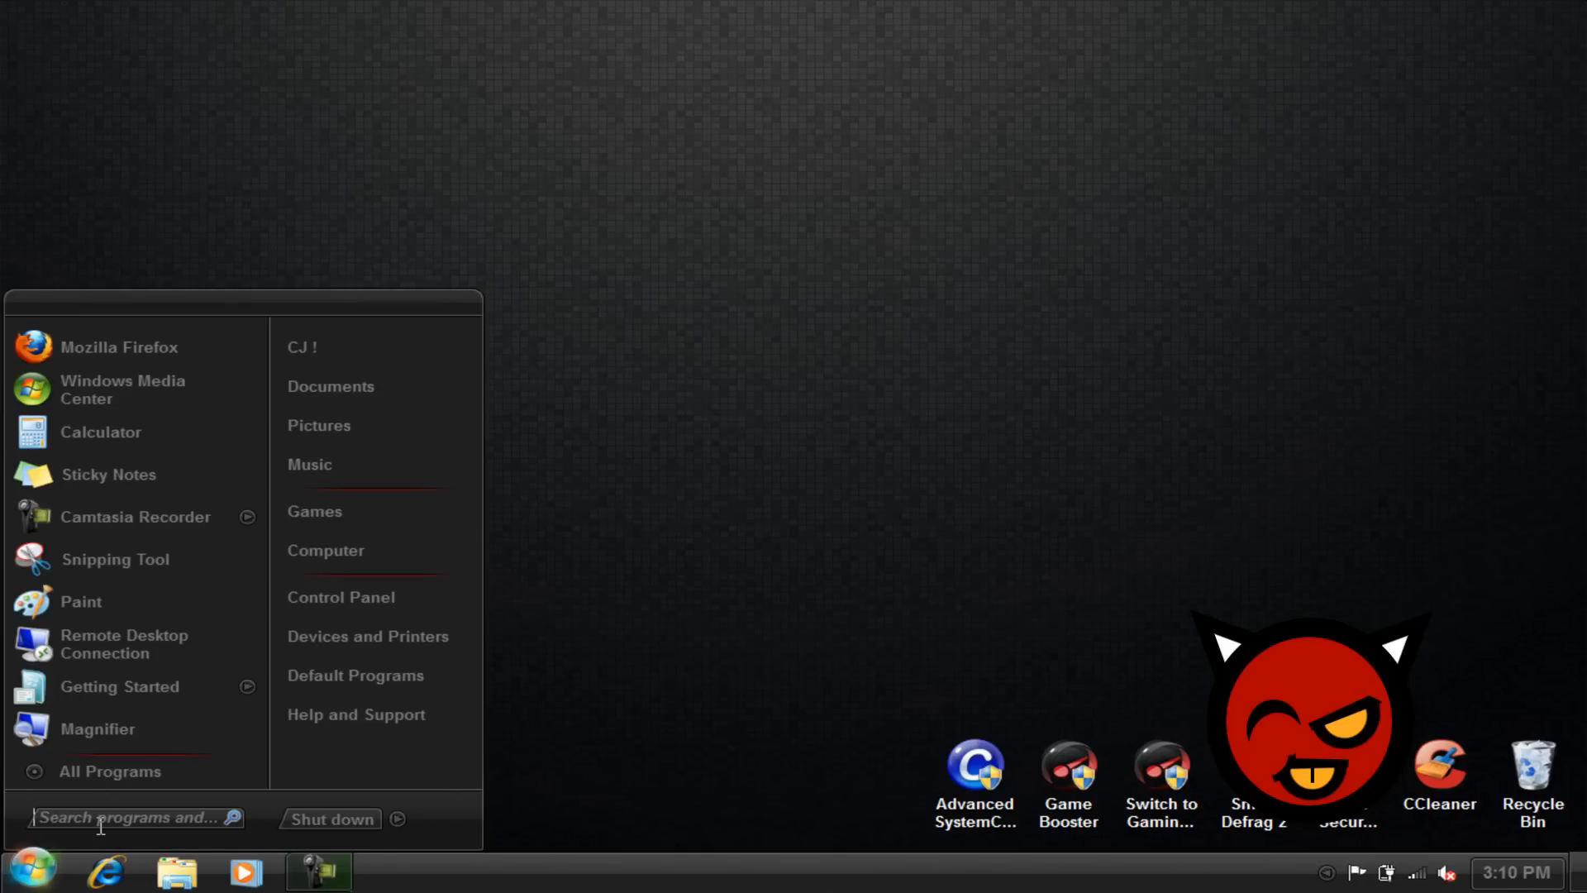
{"action": "left_click", "coordinate": [132, 817]}
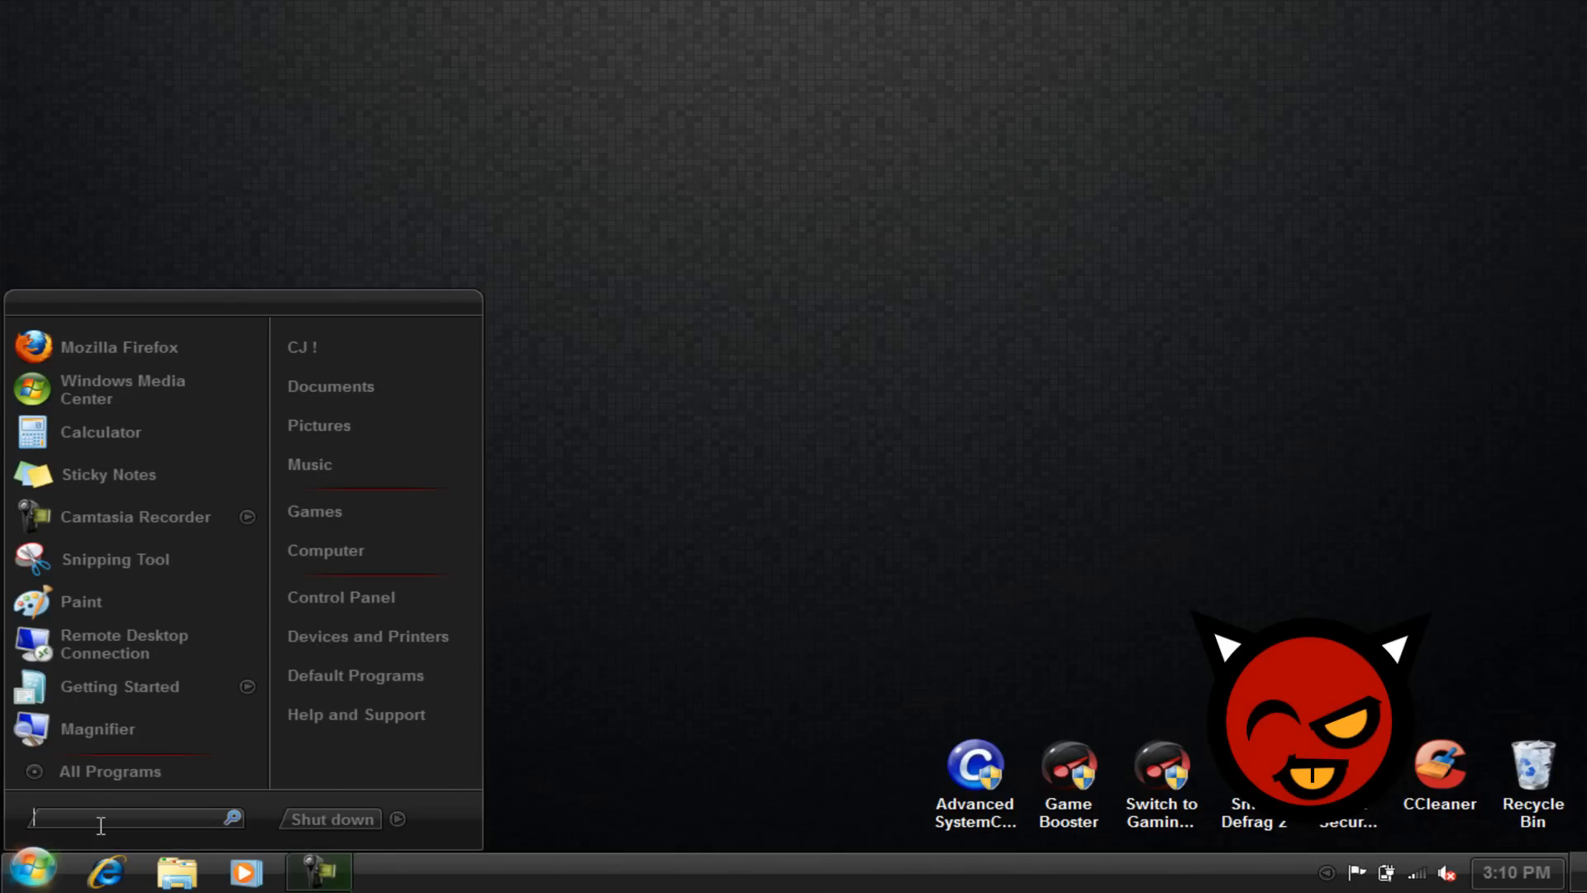
{"action": "type", "text": "dow"}
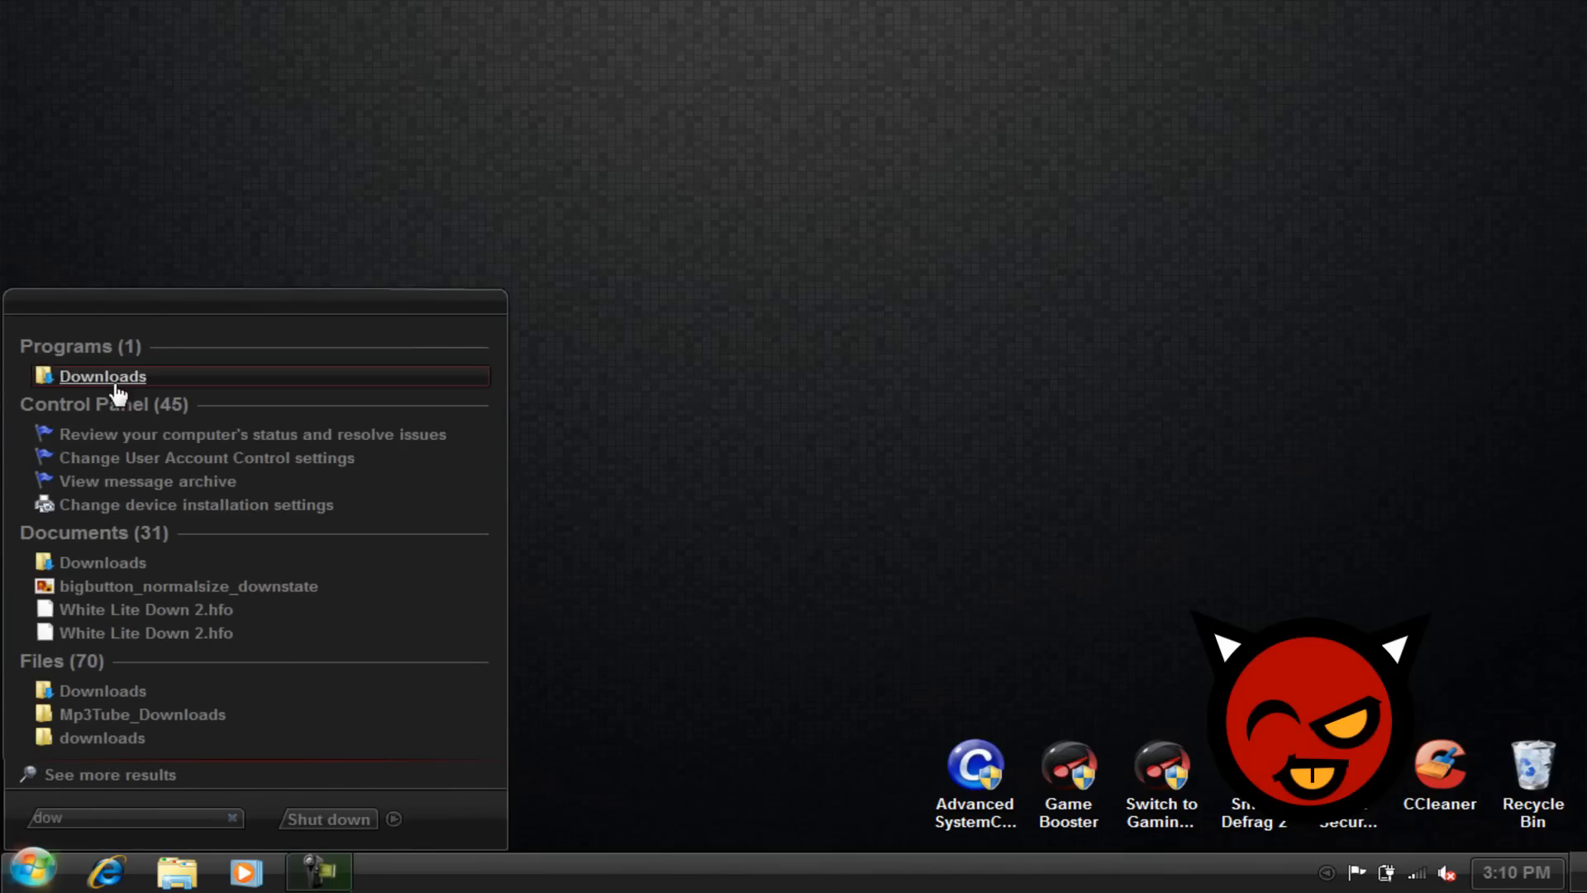
{"action": "left_click", "coordinate": [101, 376]}
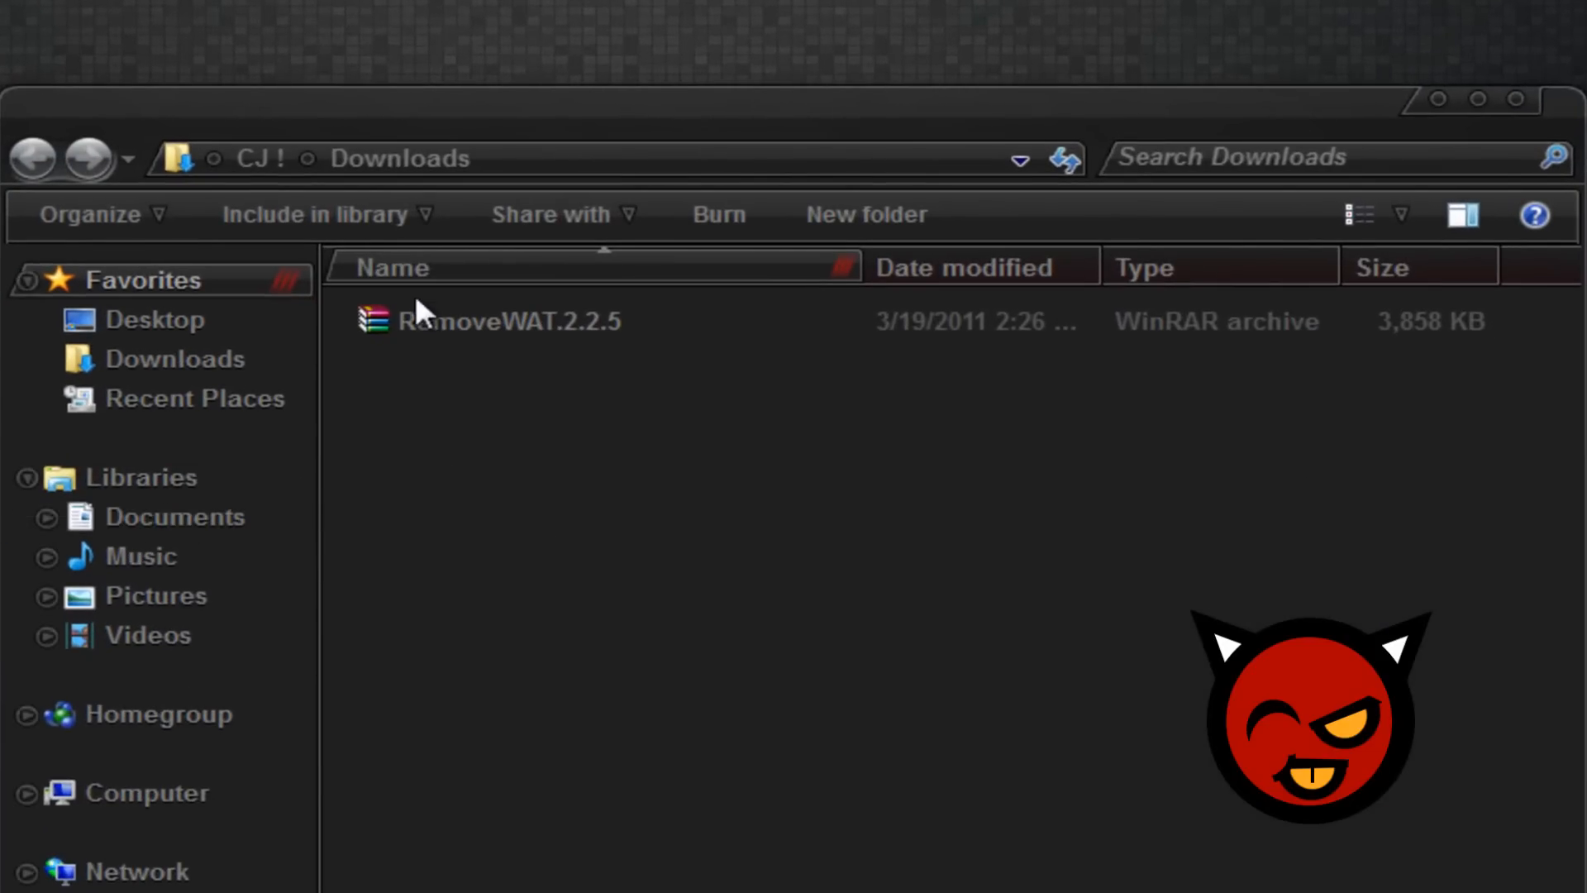
Step: Open the RemoveWAT.2.2.5 archive from Downloads in WinRAR
{"action": "left_click", "coordinate": [506, 321]}
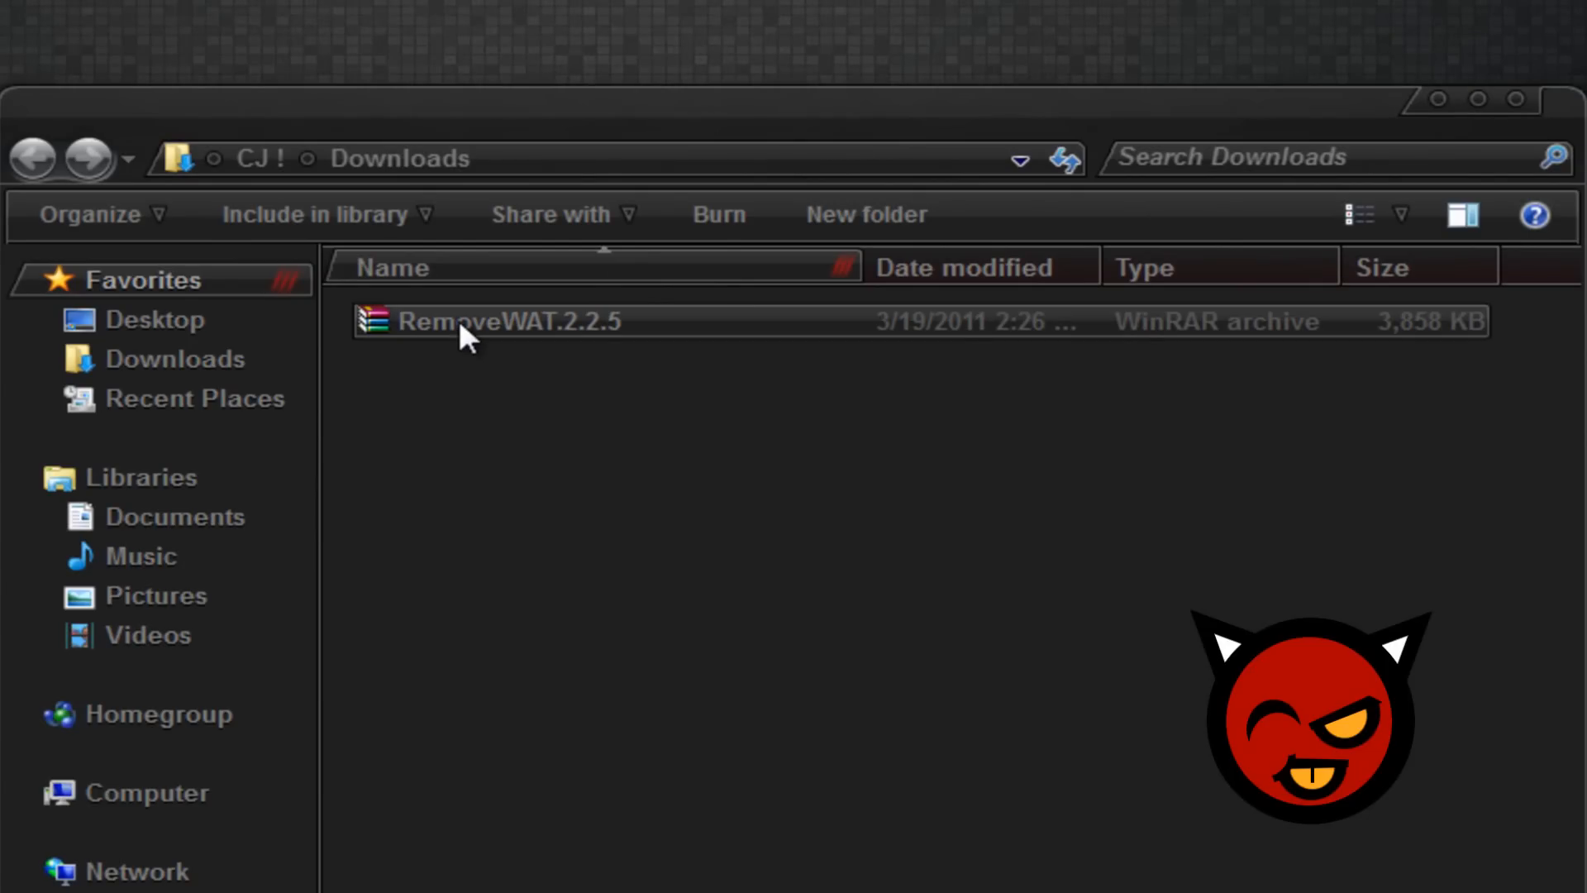
{"action": "double_click", "coordinate": [491, 322]}
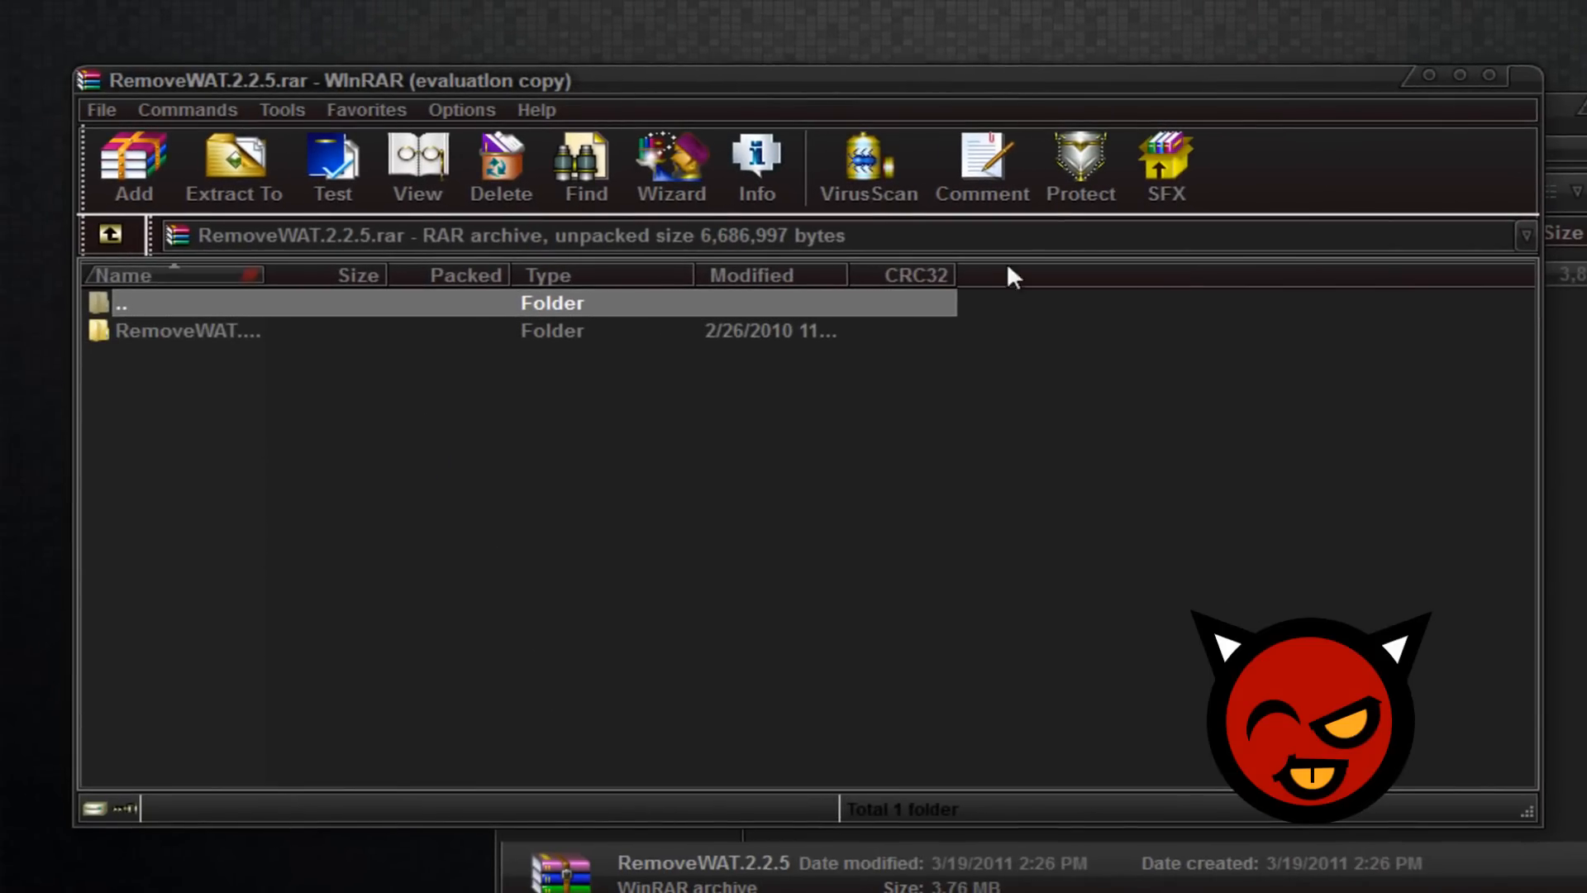
Step: Open the RemoveWAT folder in the archive and launch the RemoveWAT application
{"action": "double_click", "coordinate": [177, 330]}
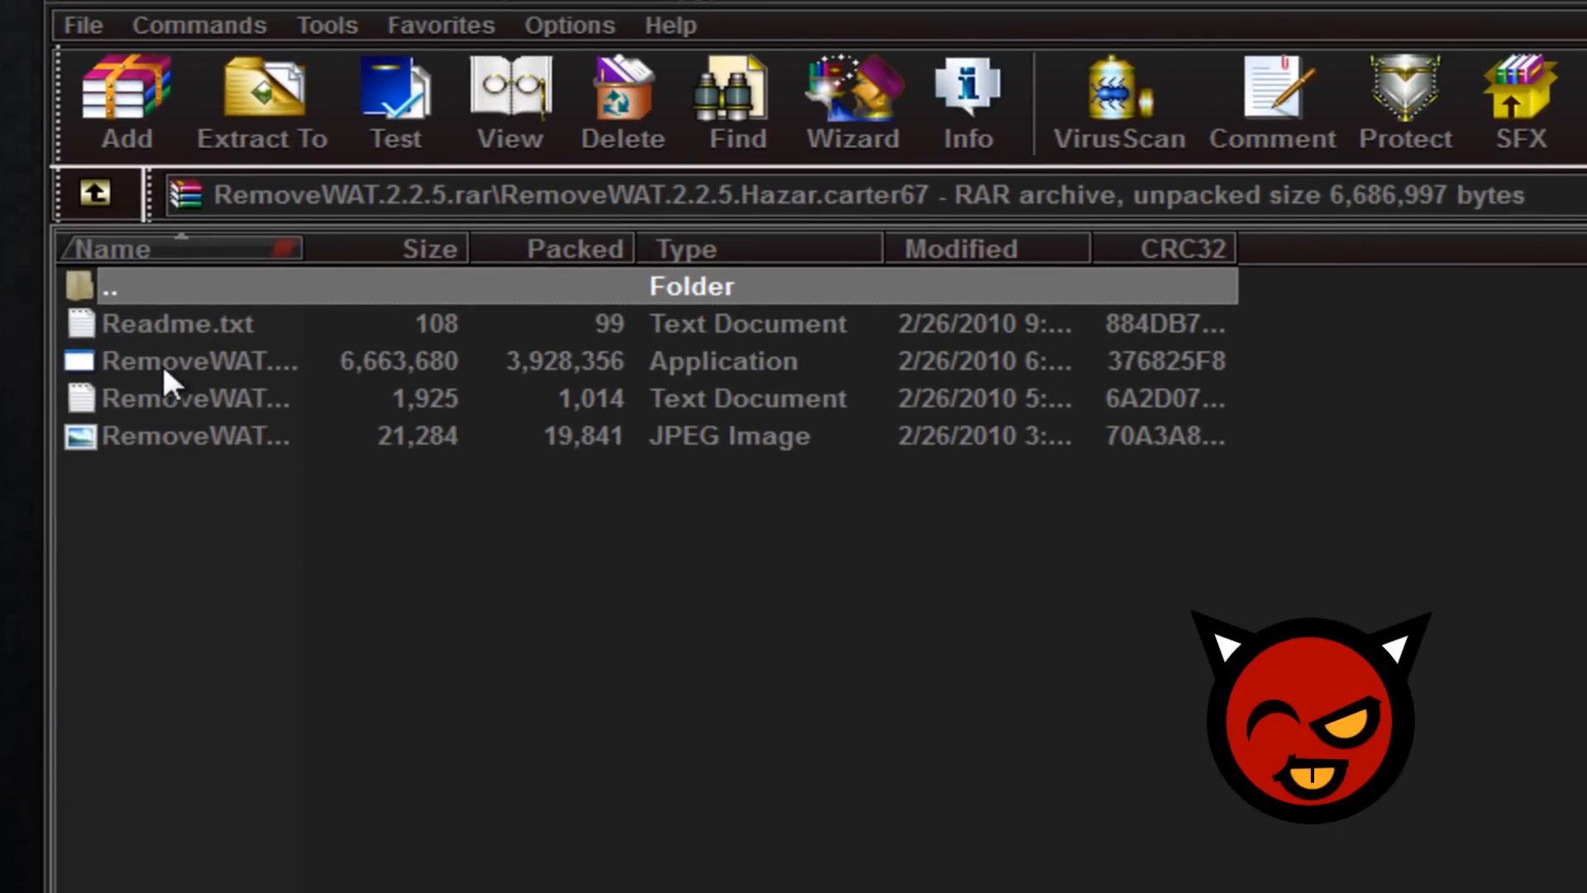
{"action": "left_click", "coordinate": [260, 101]}
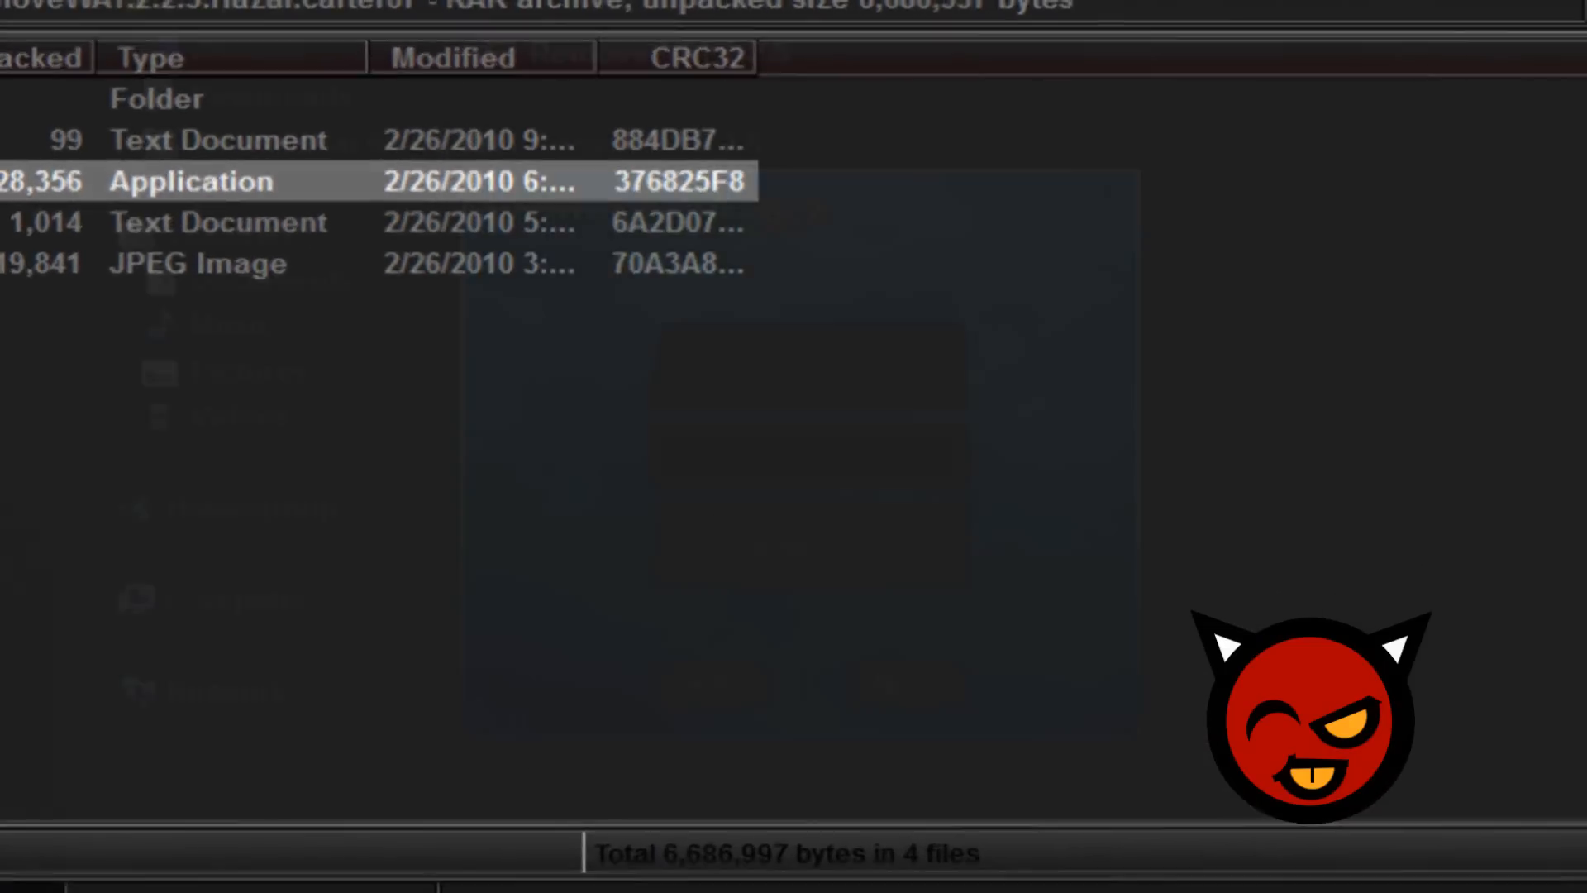
{"action": "double_click", "coordinate": [193, 182]}
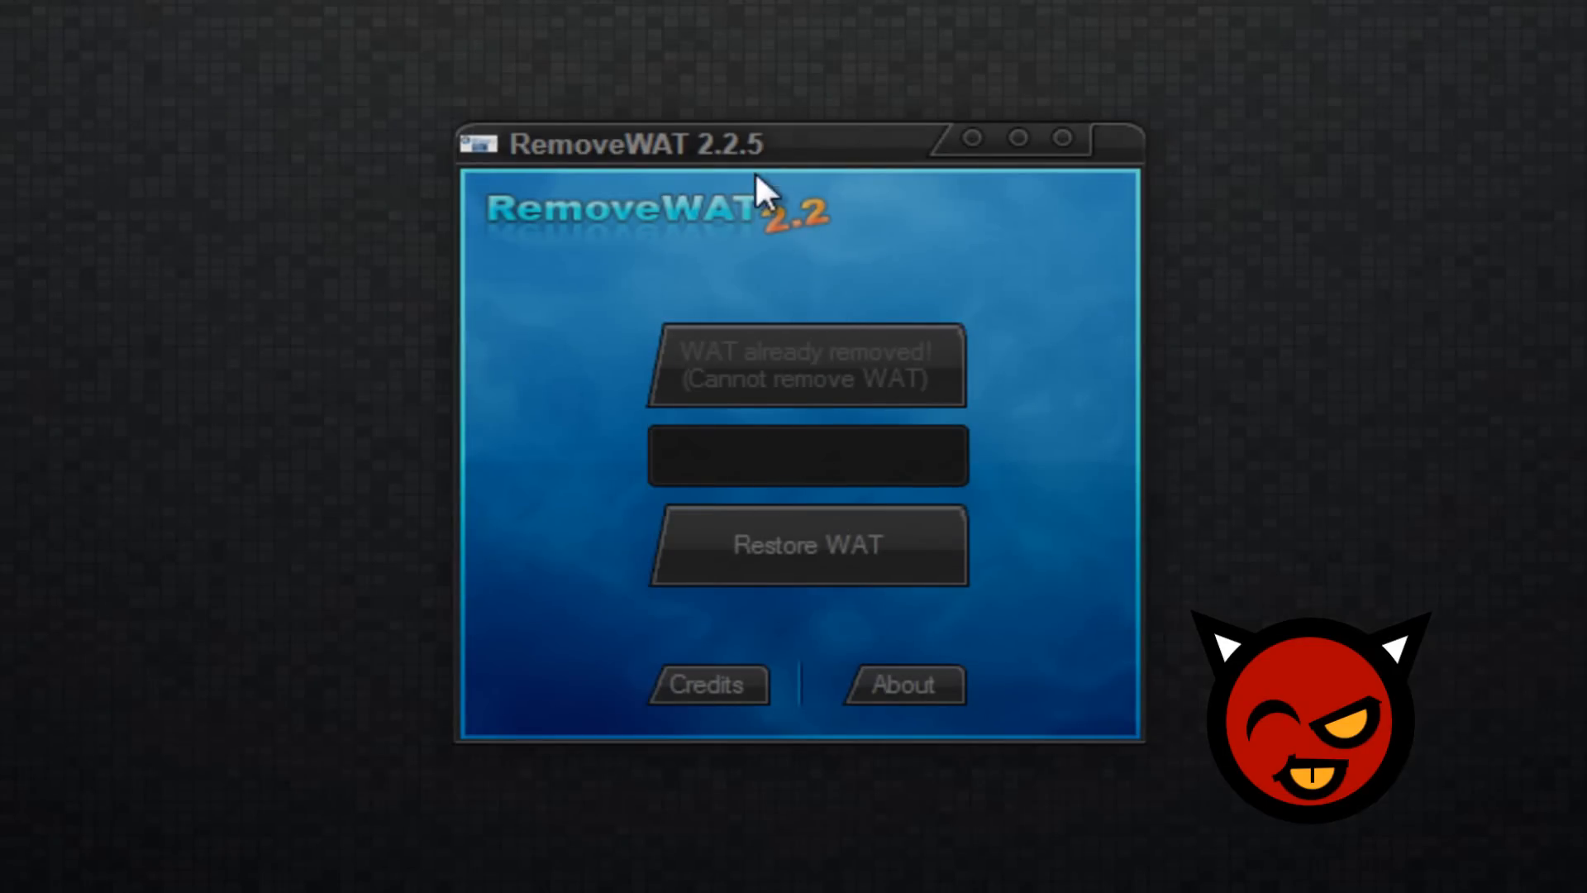
{"action": "mouse_move", "coordinate": [648, 355]}
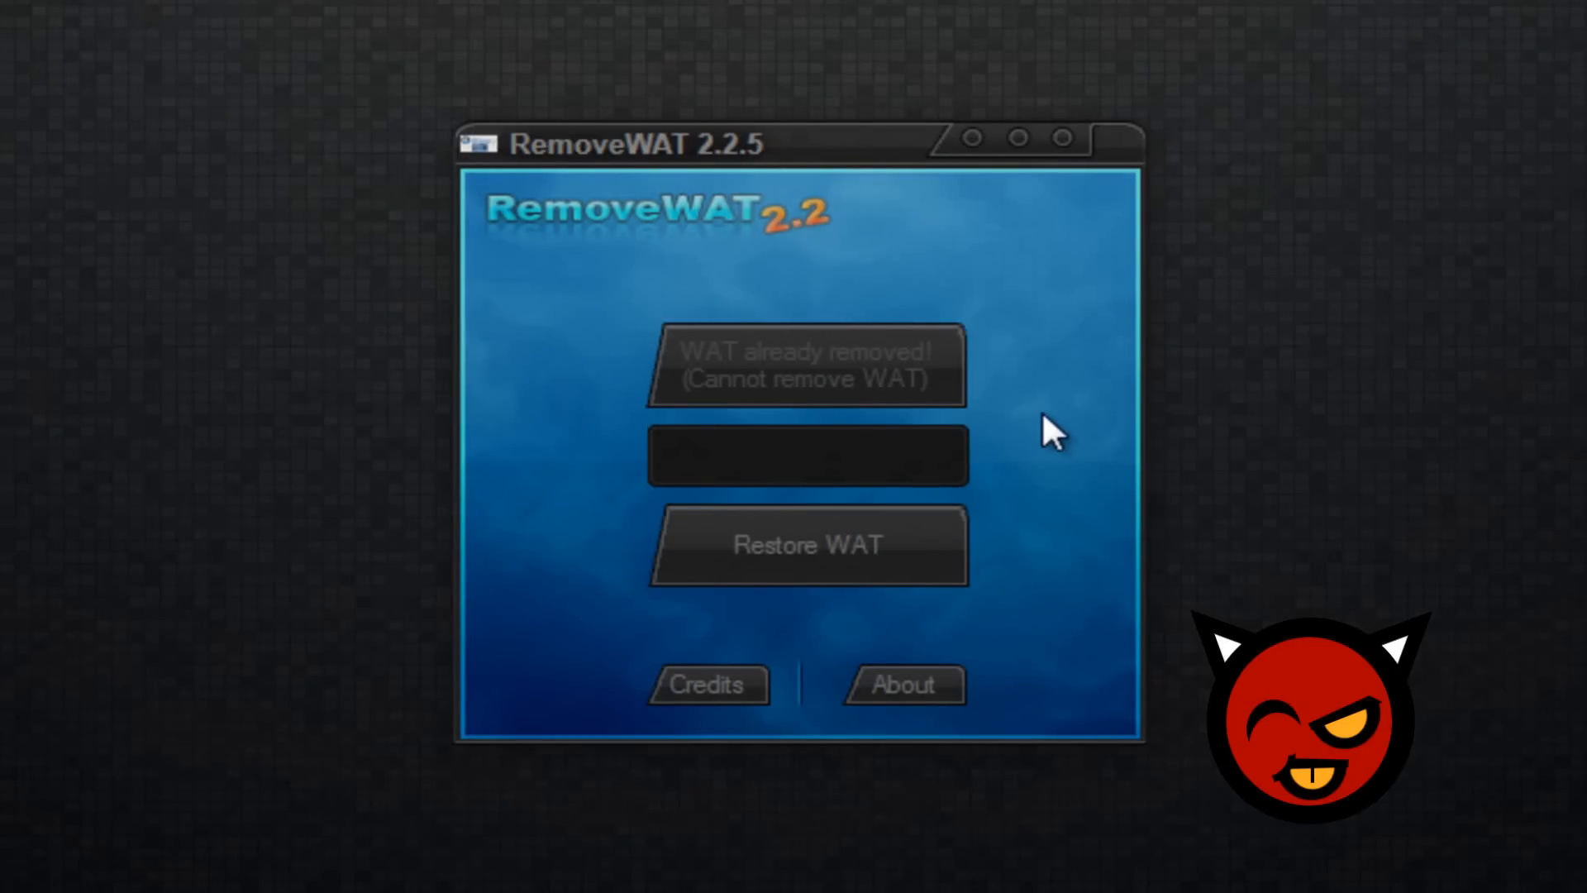
{"action": "mouse_move", "coordinate": [1088, 496]}
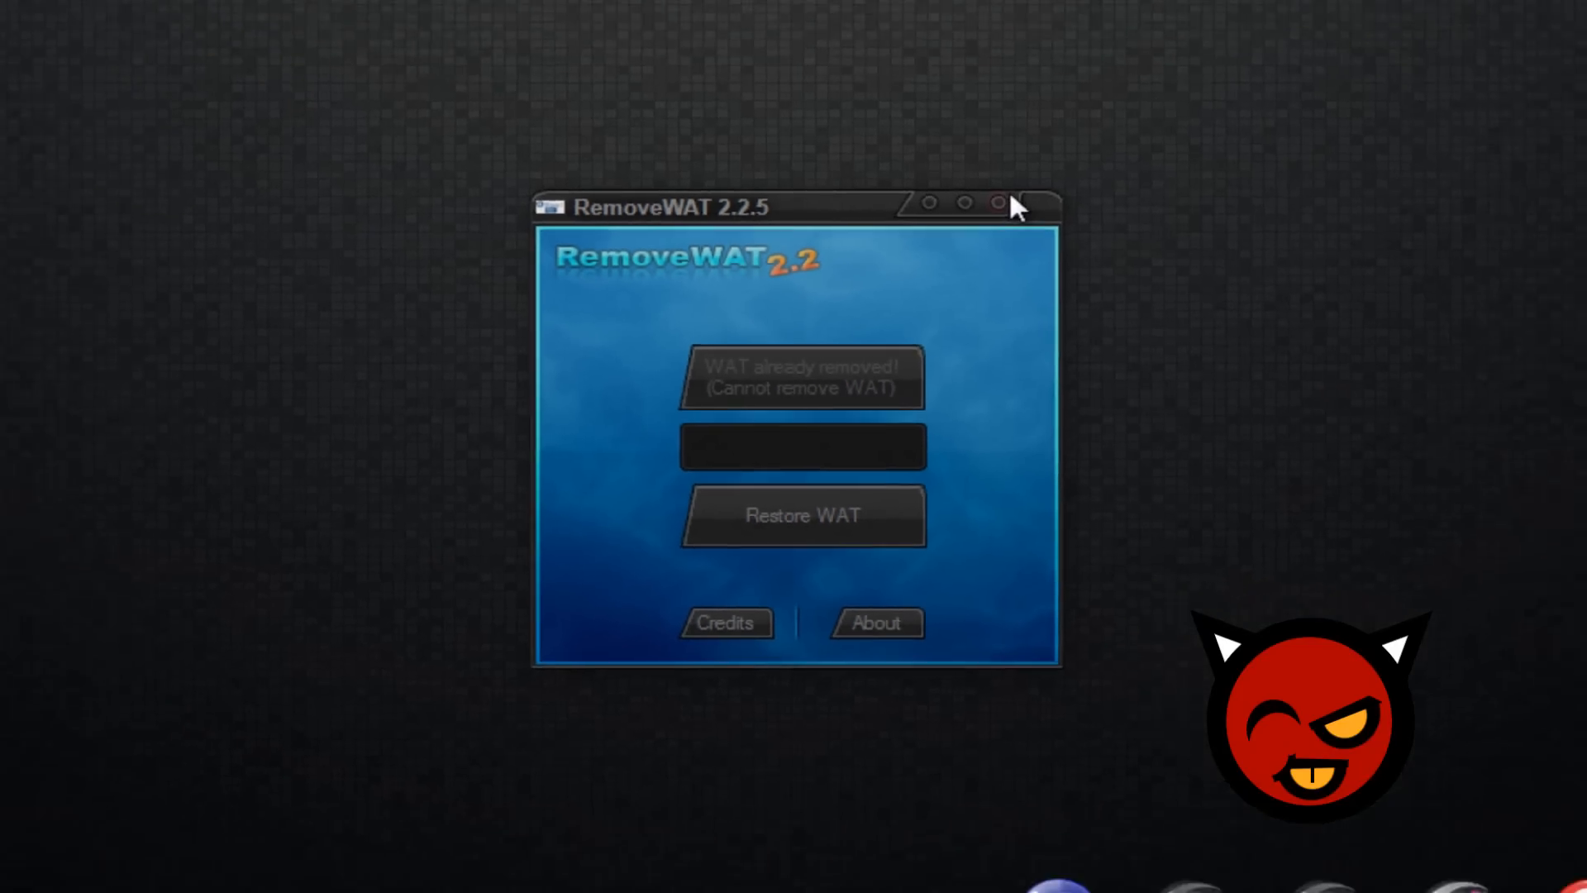
Step: Close the RemoveWAT 2.2.5 window showing 'WAT already removed!'
{"action": "left_click", "coordinate": [998, 204]}
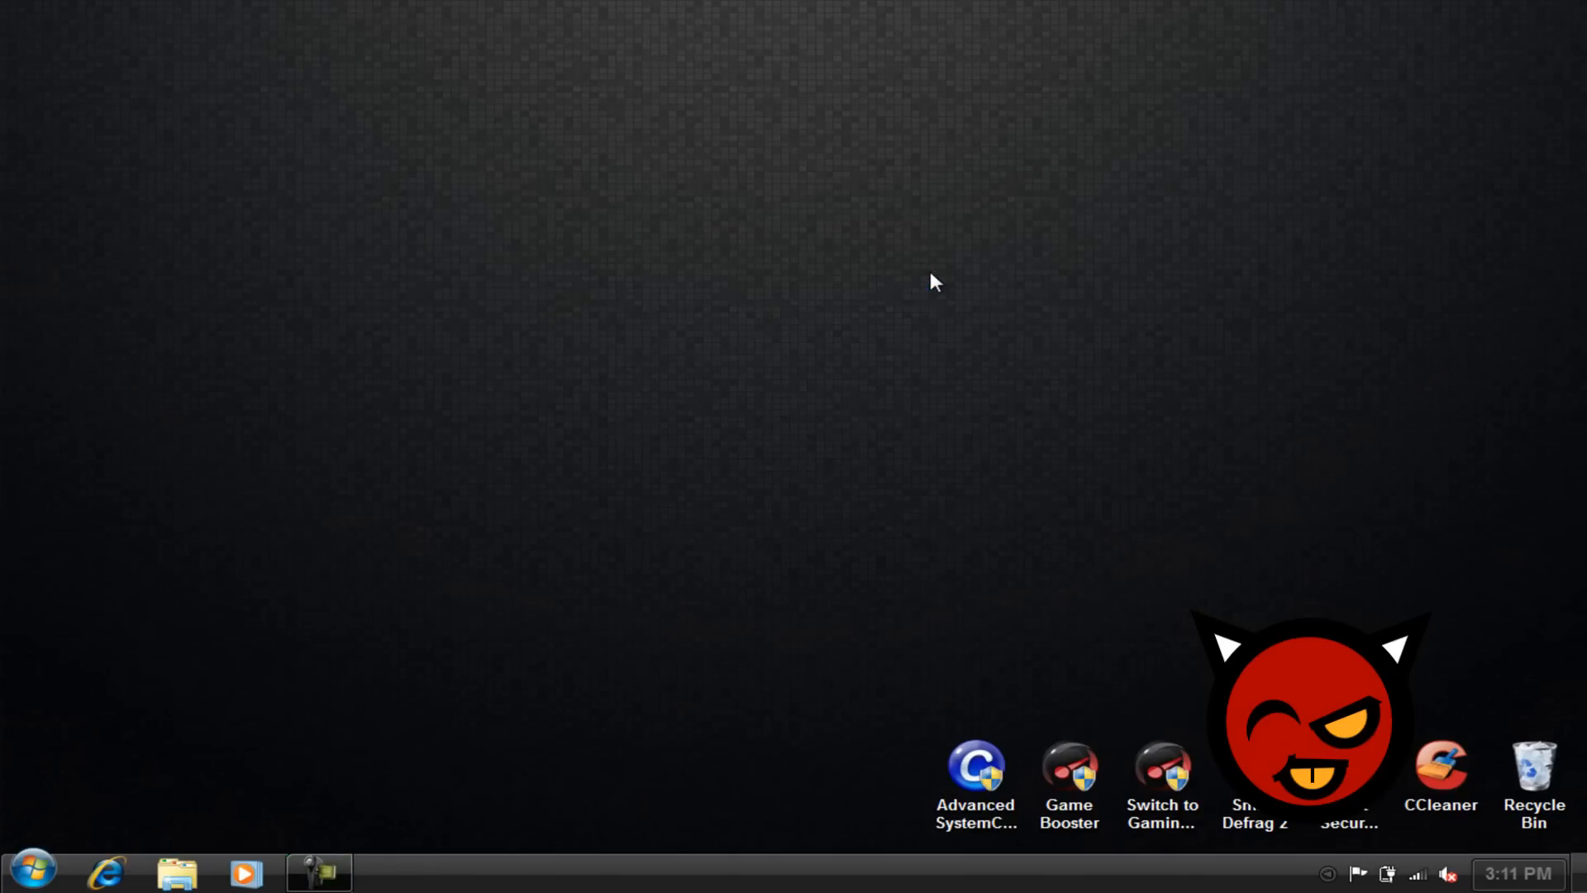